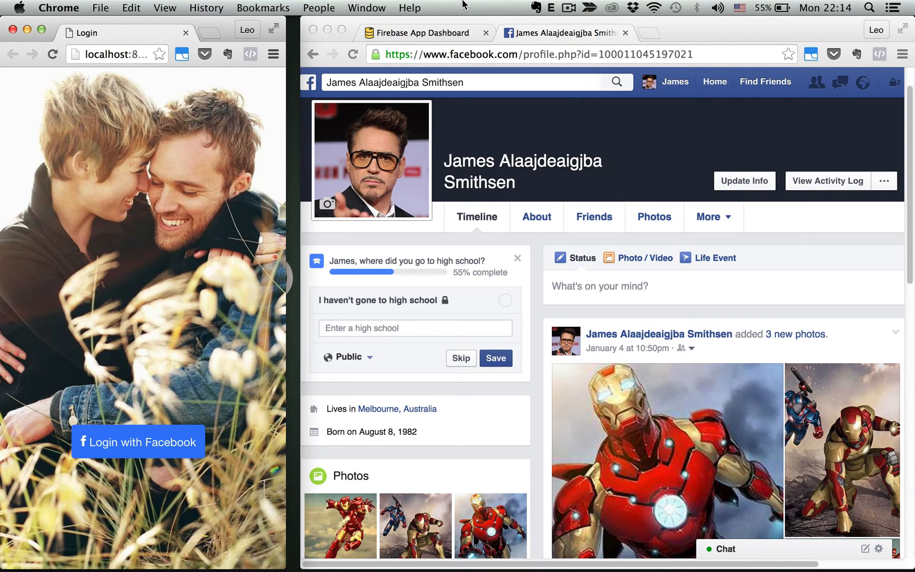
{"action": "mouse_move", "coordinate": [162, 447]}
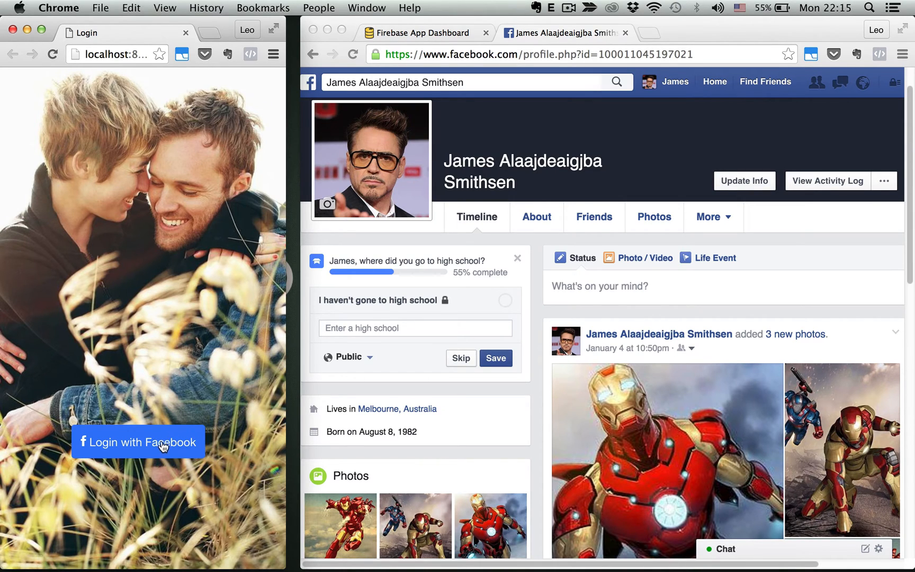
Step: Sign in to the Ionic app with Facebook and land on the Home profile card
{"action": "left_click", "coordinate": [138, 441]}
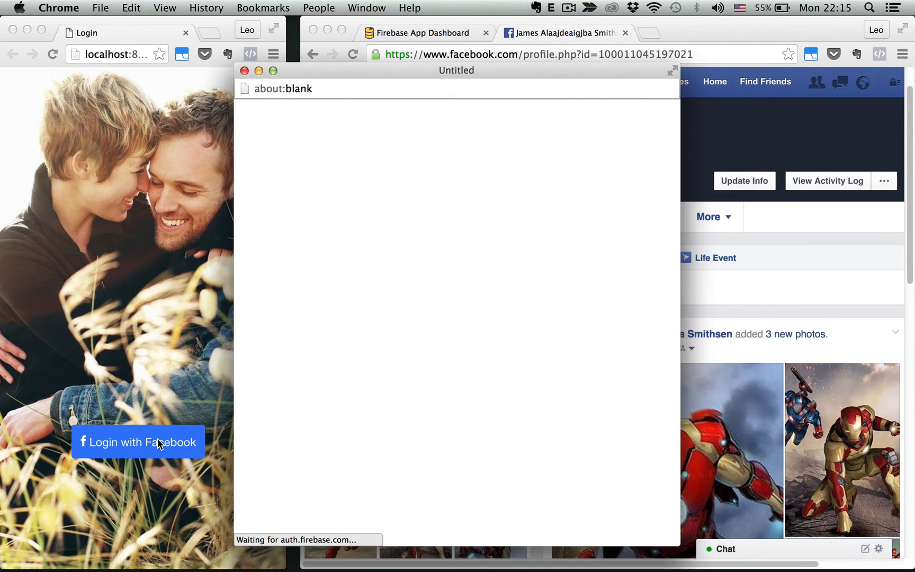
{"action": "left_click", "coordinate": [138, 442]}
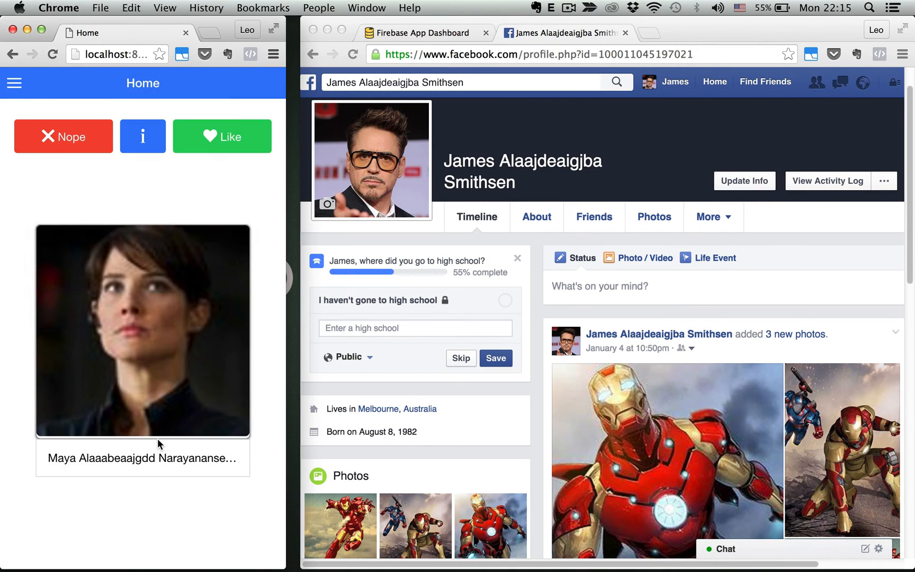
{"action": "mouse_move", "coordinate": [145, 362]}
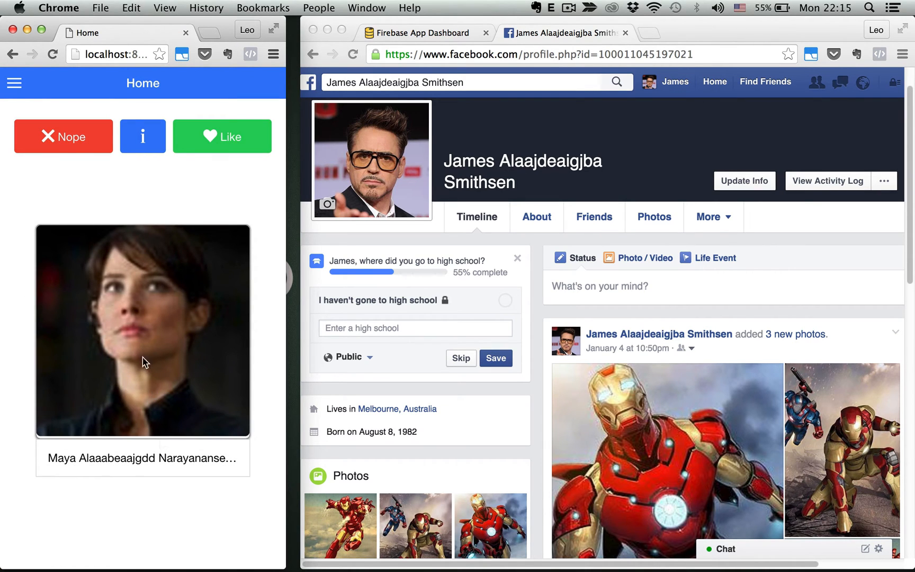
Step: Watch the Firebase likes tree gain a second entry after liking the shown profile
{"action": "left_click", "coordinate": [13, 83]}
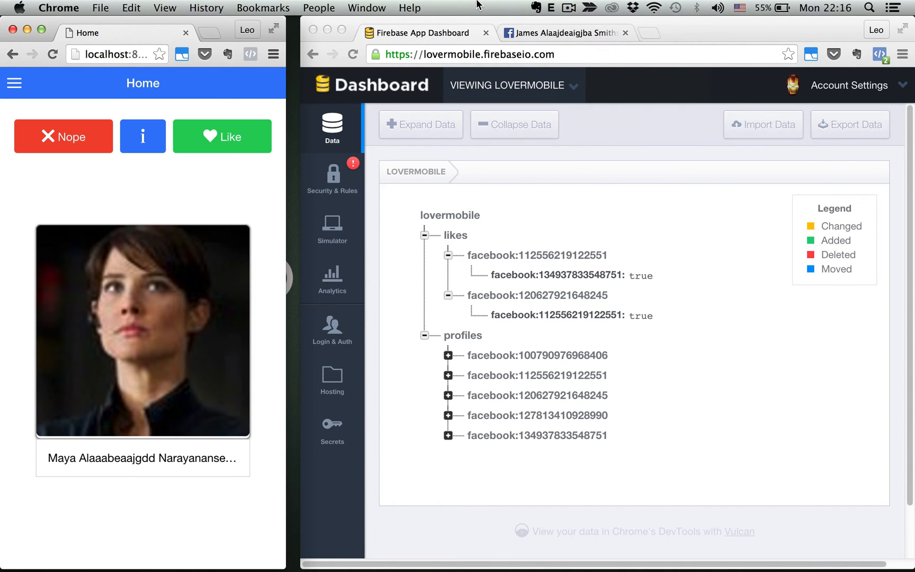
{"action": "mouse_move", "coordinate": [224, 274]}
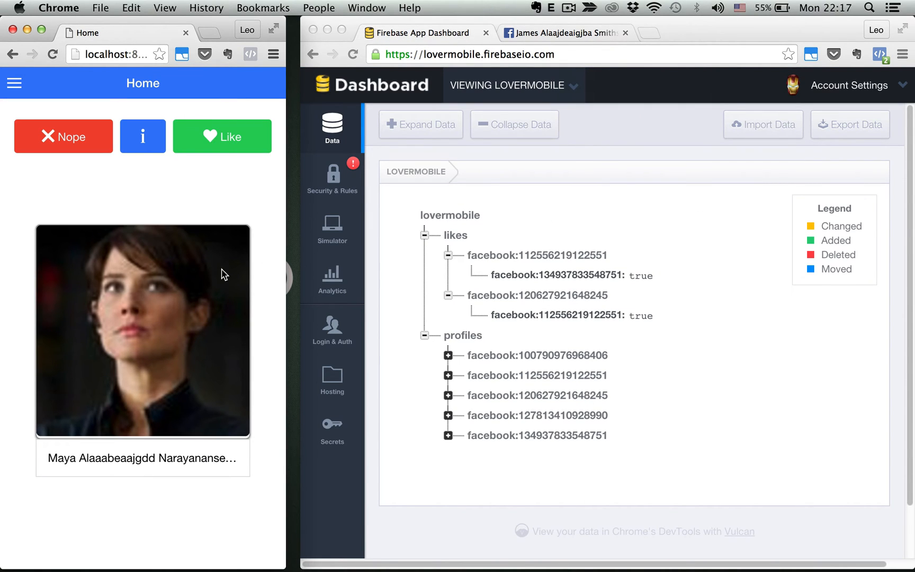
{"action": "left_click", "coordinate": [221, 135]}
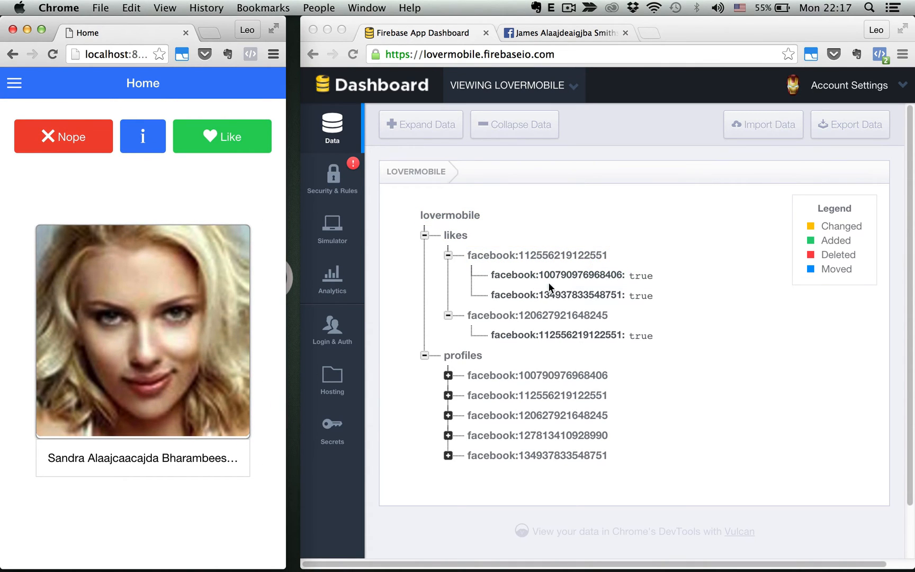
{"action": "mouse_move", "coordinate": [587, 256]}
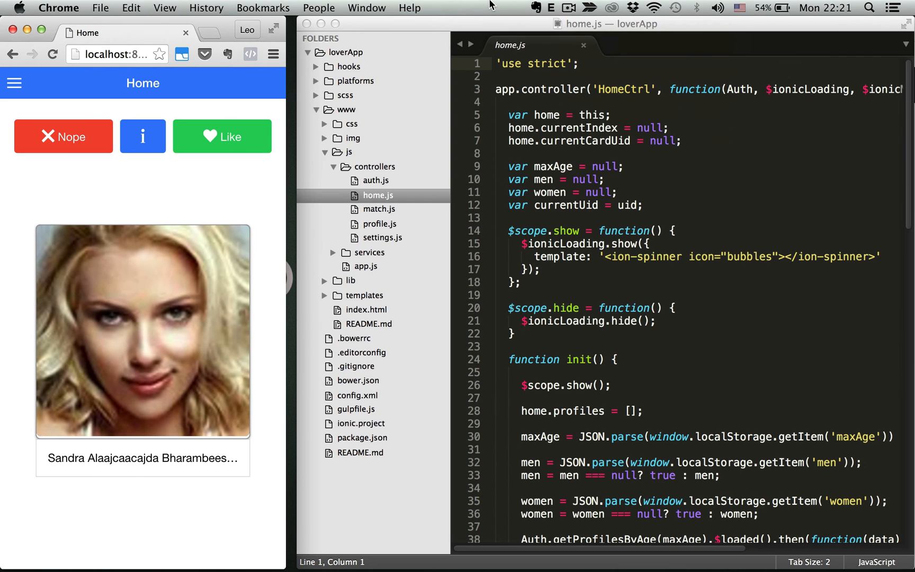
{"action": "mouse_move", "coordinate": [144, 296]}
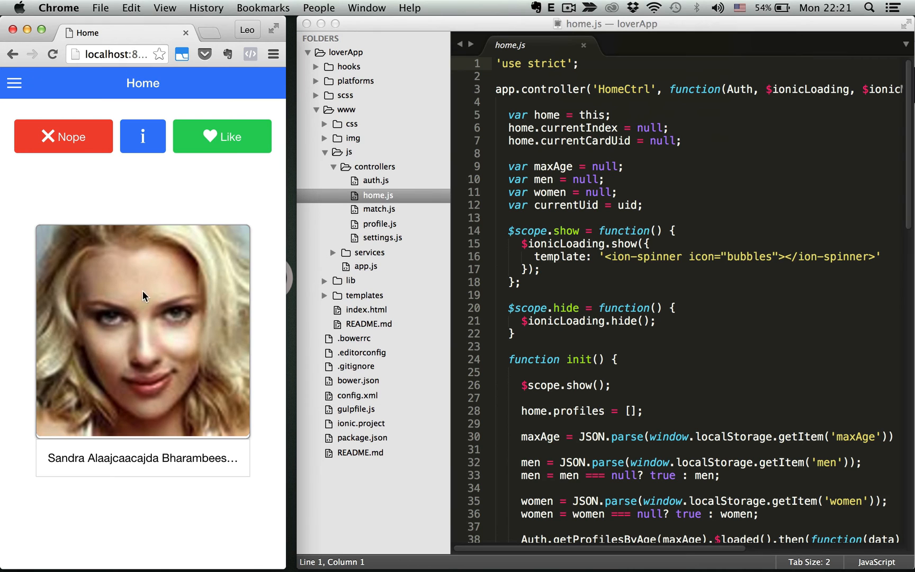
Step: Like the current profile to create a match, then dismiss the 'Matched' notice
{"action": "left_click", "coordinate": [222, 136]}
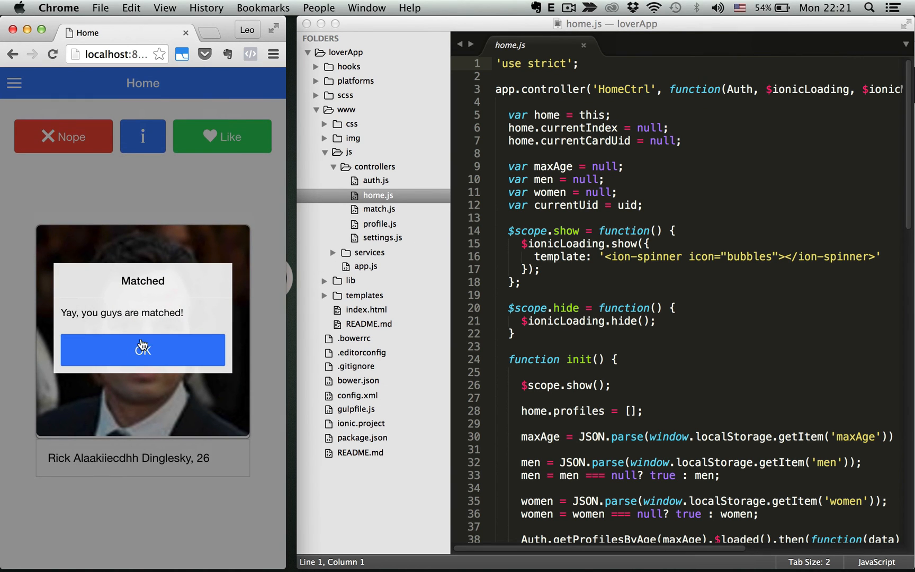
{"action": "left_click", "coordinate": [142, 350]}
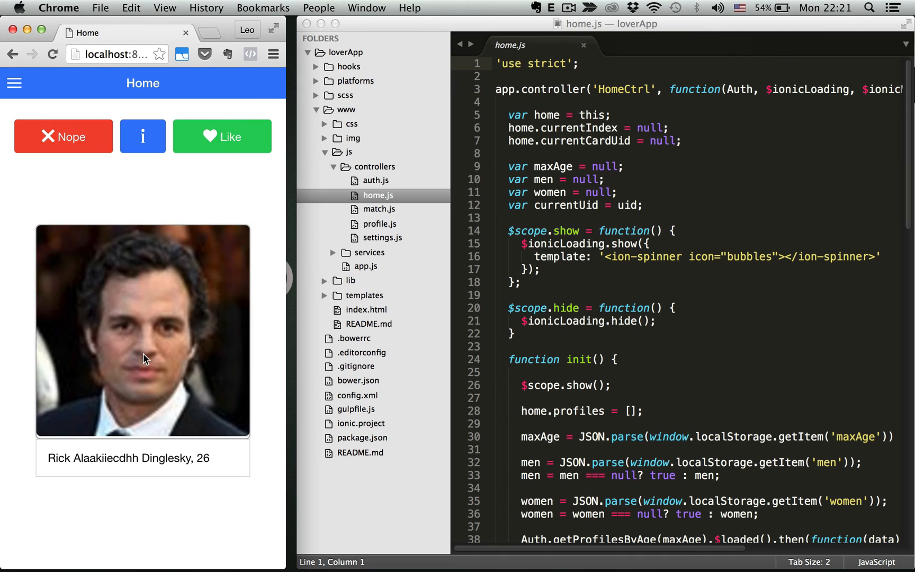
Step: Unmatch the only profile in the Matches list, leaving it empty
{"action": "left_click", "coordinate": [14, 82]}
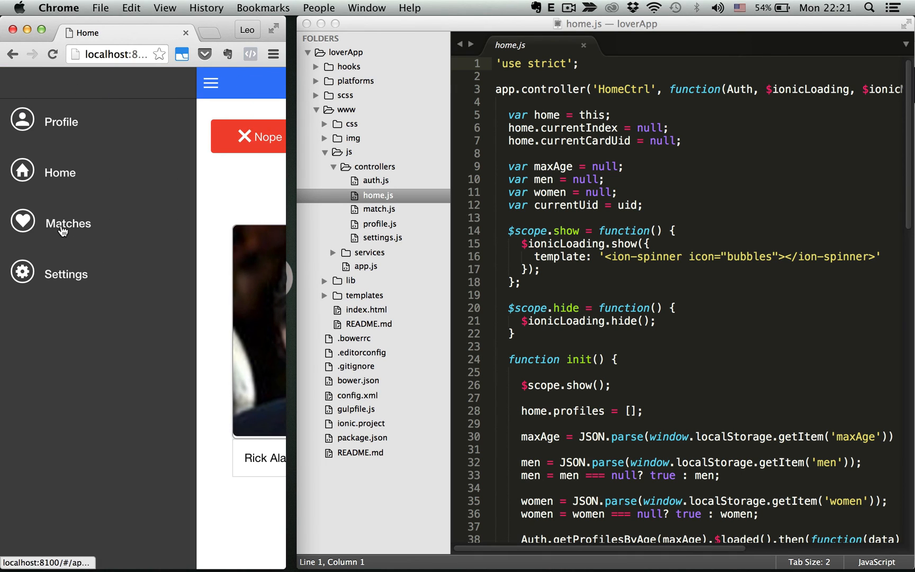
{"action": "left_click", "coordinate": [67, 223]}
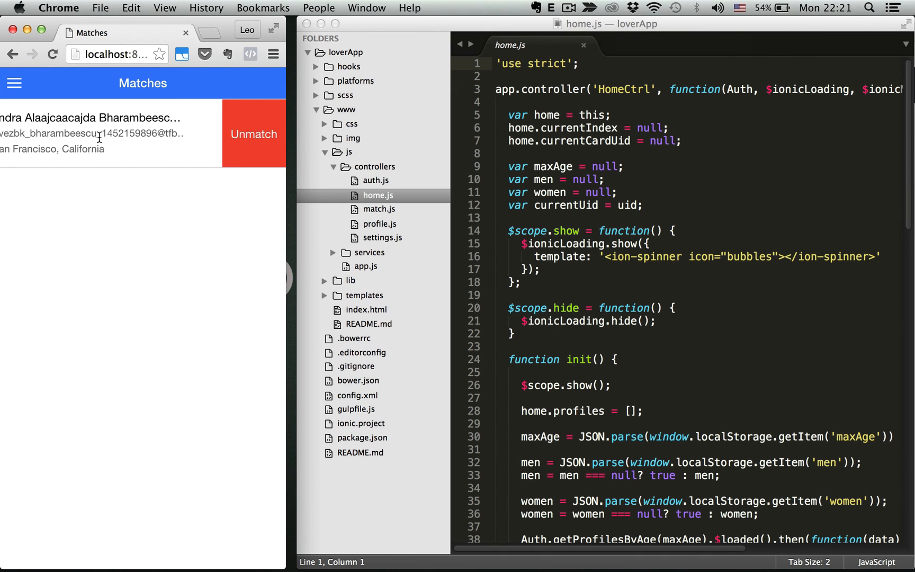
{"action": "left_click", "coordinate": [253, 134]}
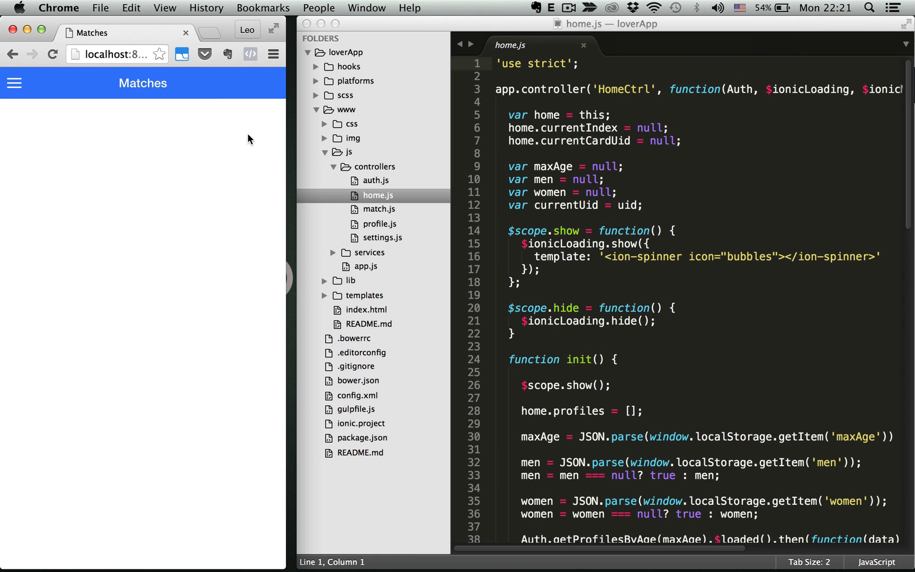